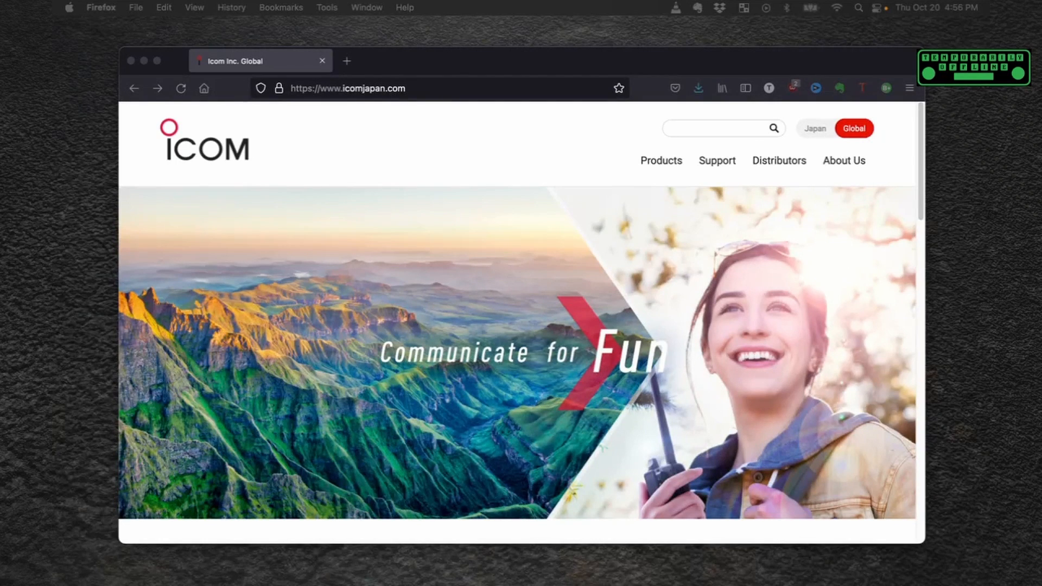
pyautogui.moveTo(54, 353)
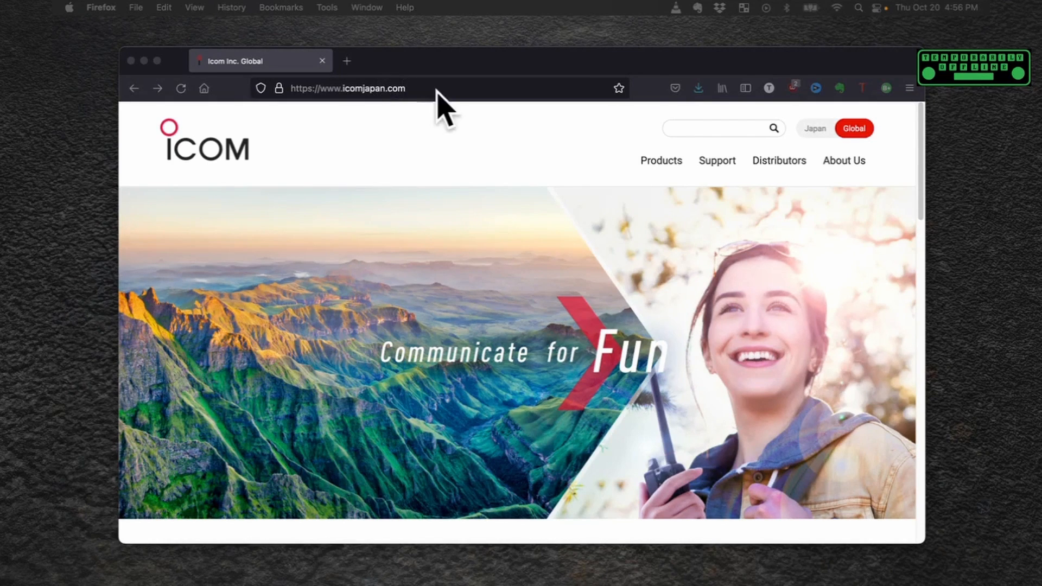
pyautogui.moveTo(616, 178)
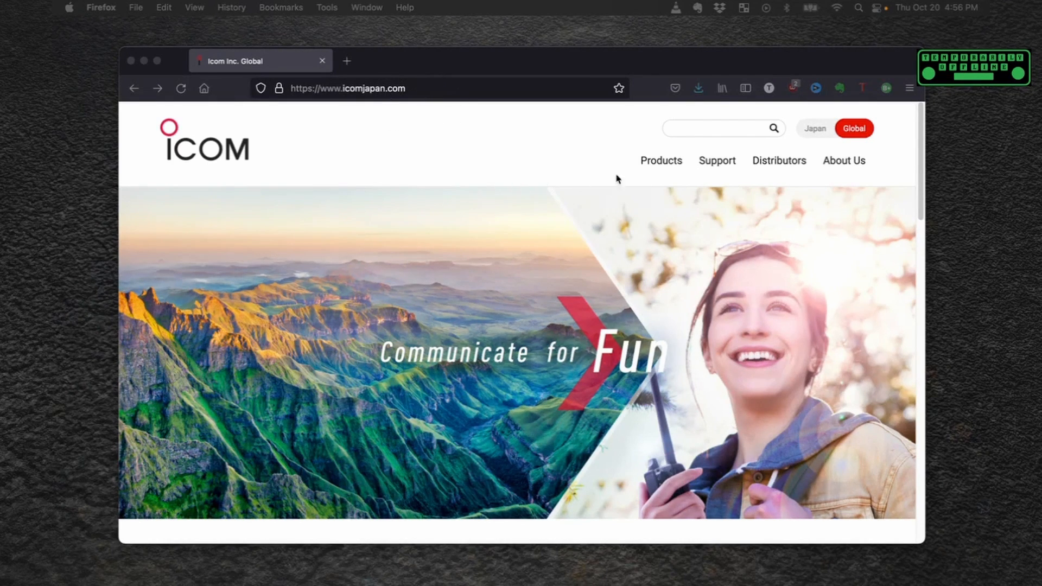
# Search Icom's firmware and software downloads for the IC-705 model
pyautogui.click(716, 160)
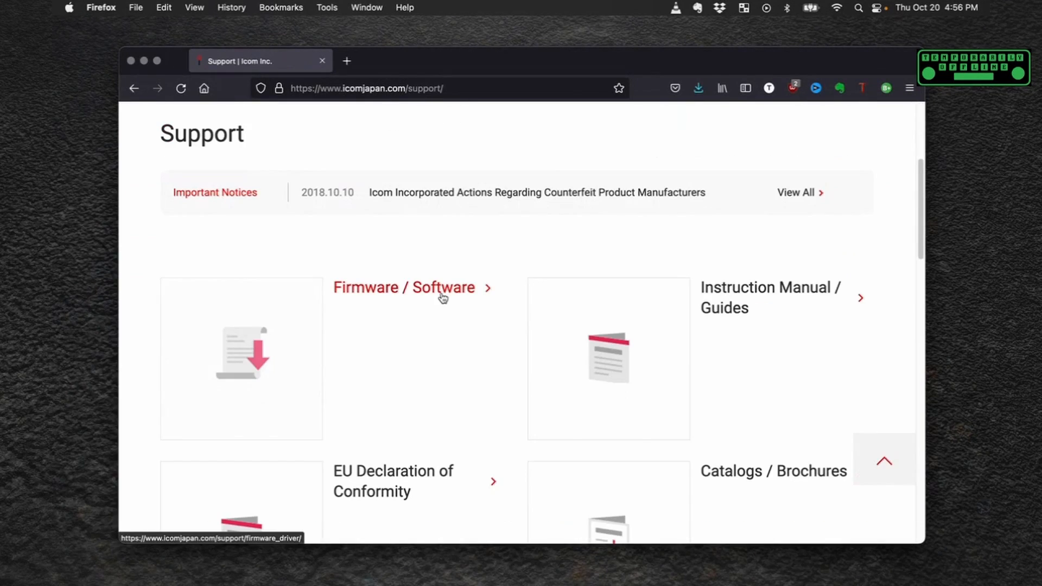
pyautogui.click(403, 287)
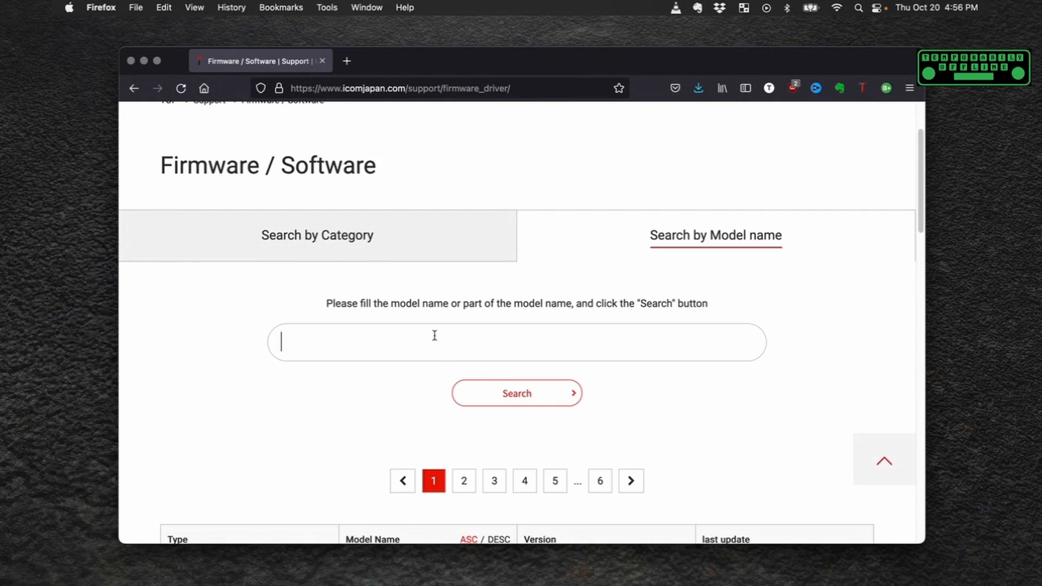
pyautogui.write('IC-705')
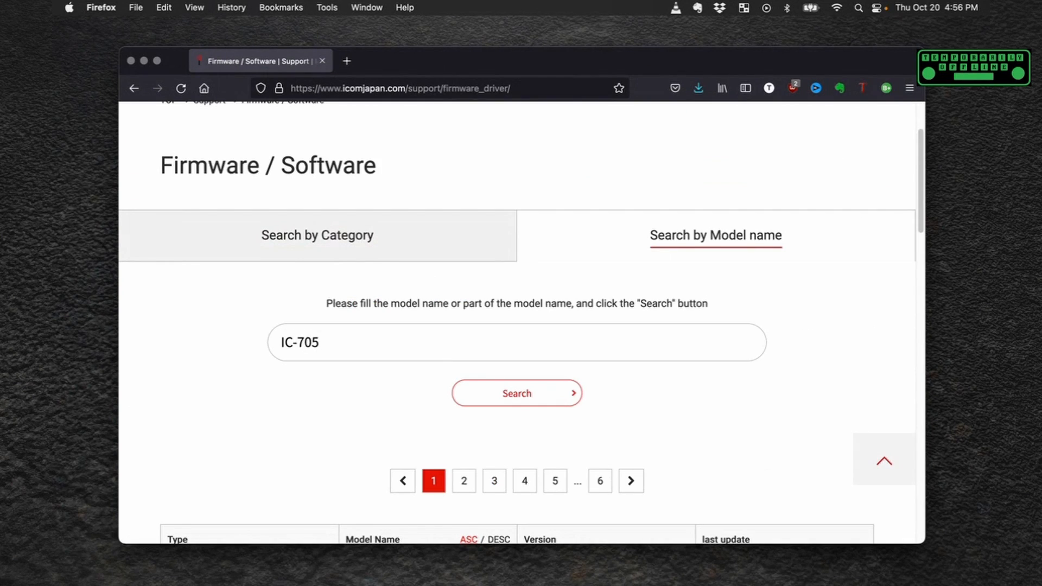
pyautogui.click(516, 393)
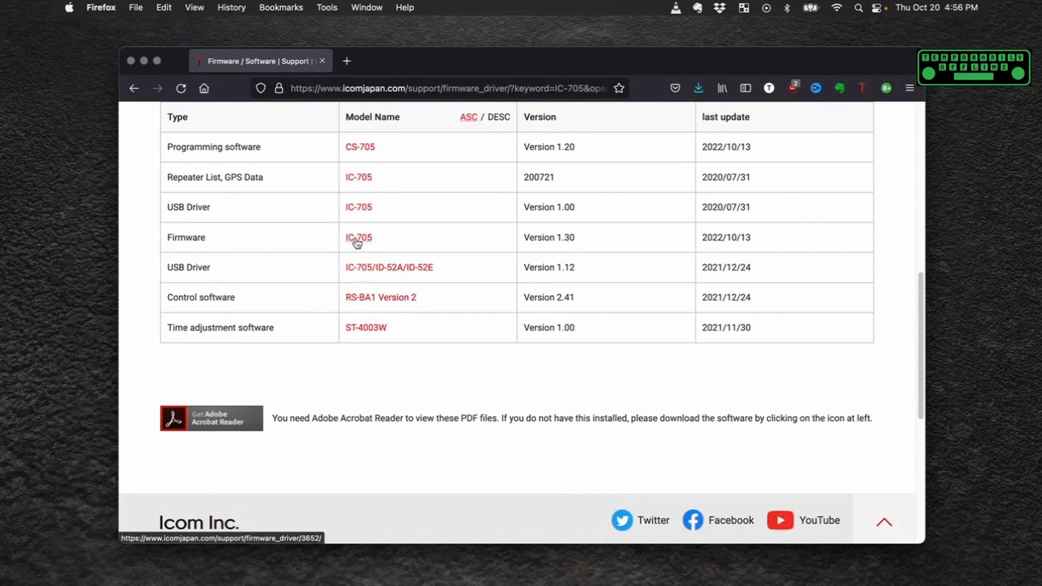
# Open the IC-705 Firmware Version 1.30 page and scroll down to the download terms
pyautogui.click(358, 237)
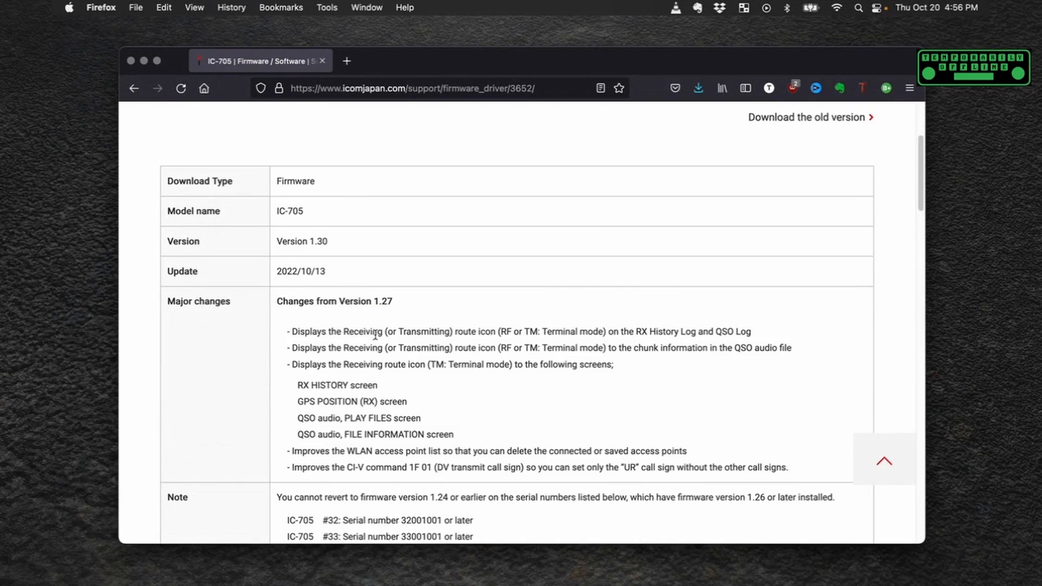
pyautogui.scroll(-3)
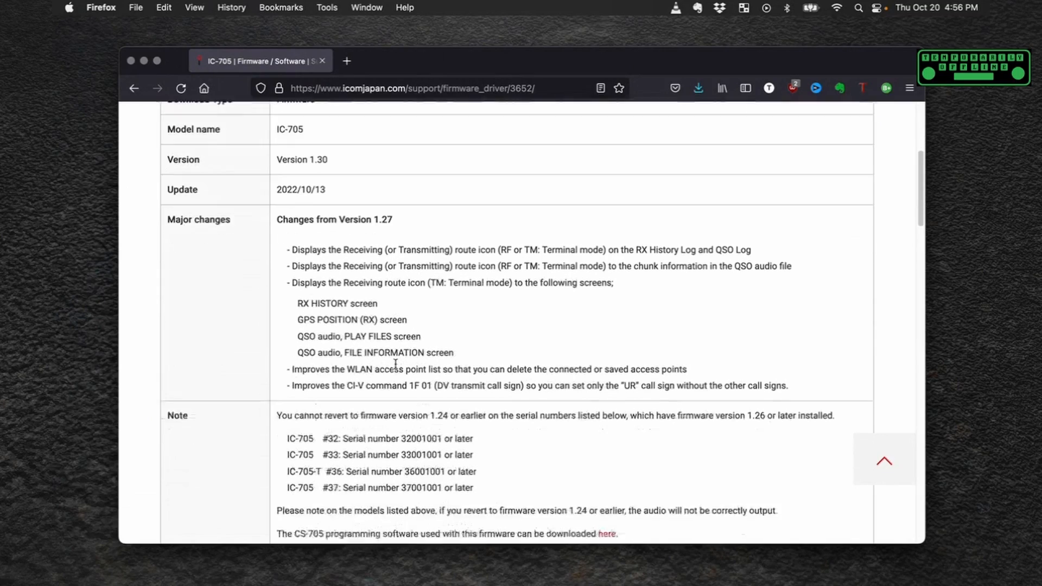
pyautogui.scroll(-3)
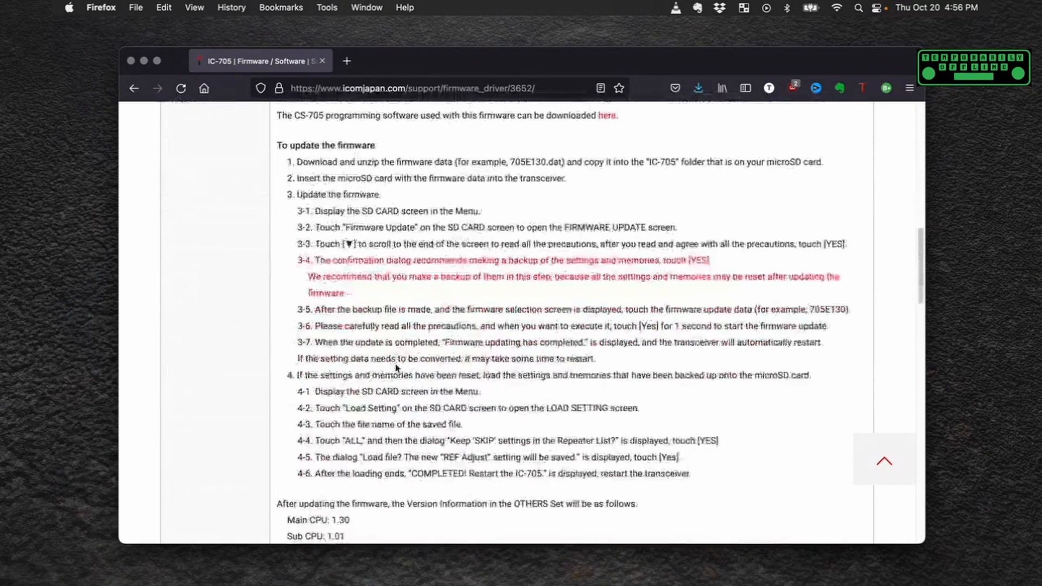
pyautogui.scroll(-3)
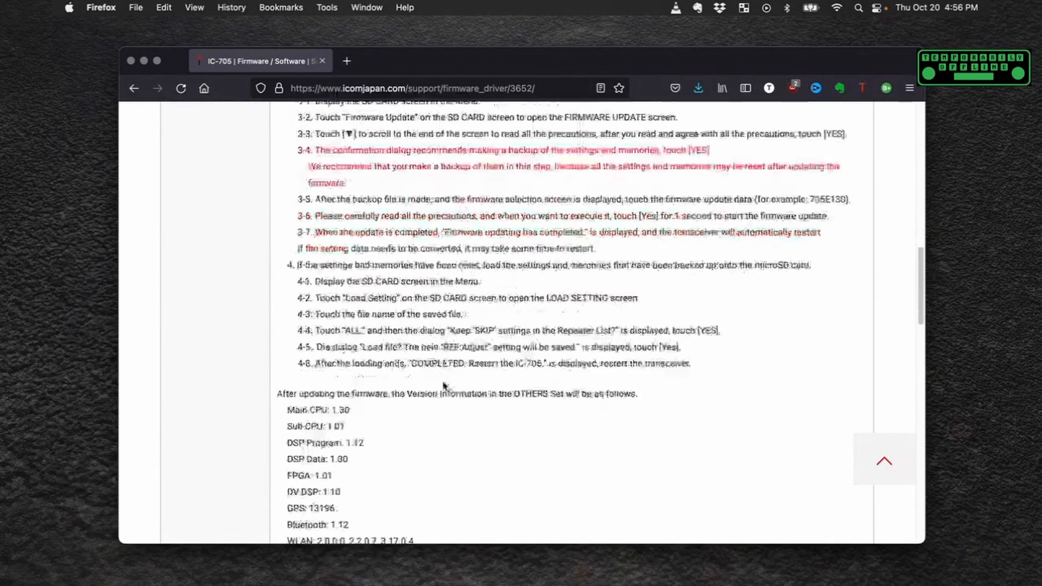
pyautogui.scroll(-3)
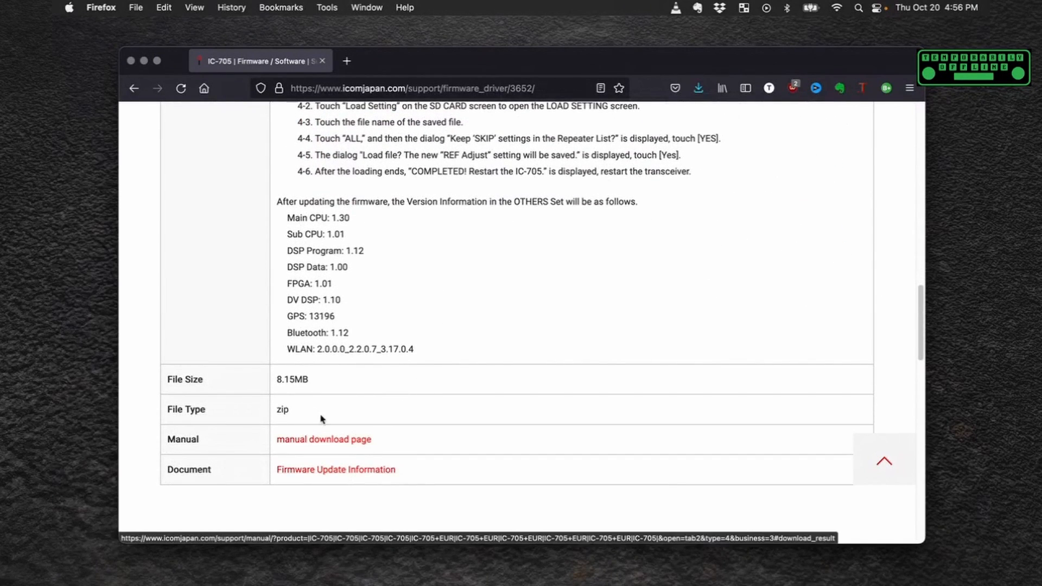
pyautogui.moveTo(432, 443)
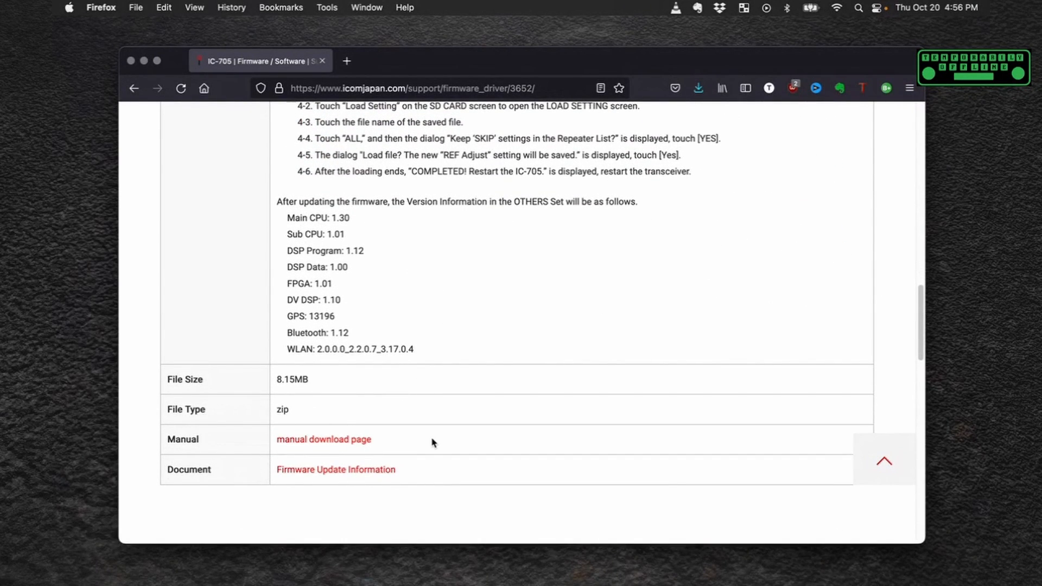
pyautogui.scroll(-3)
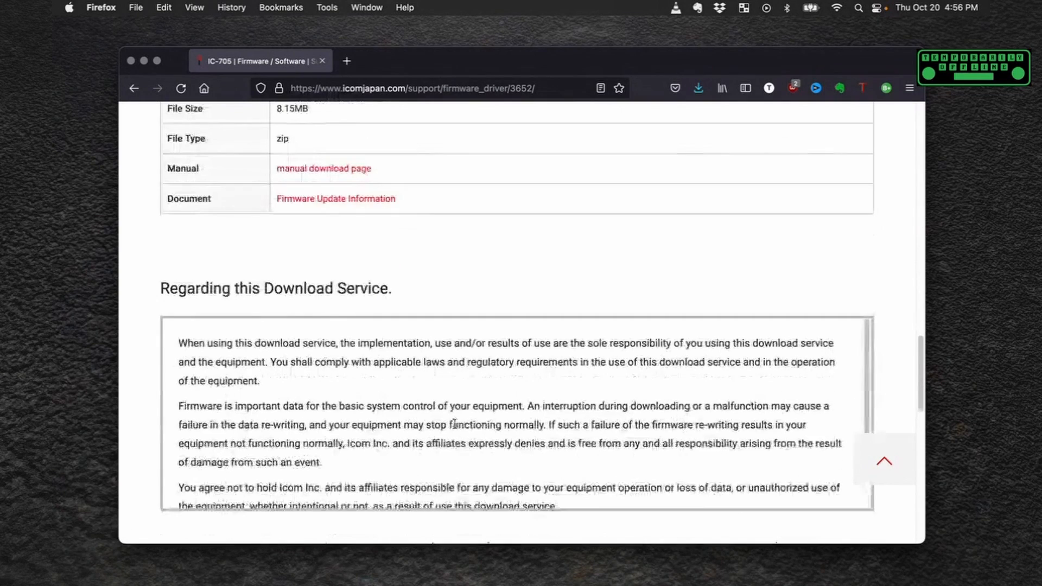
pyautogui.scroll(-3)
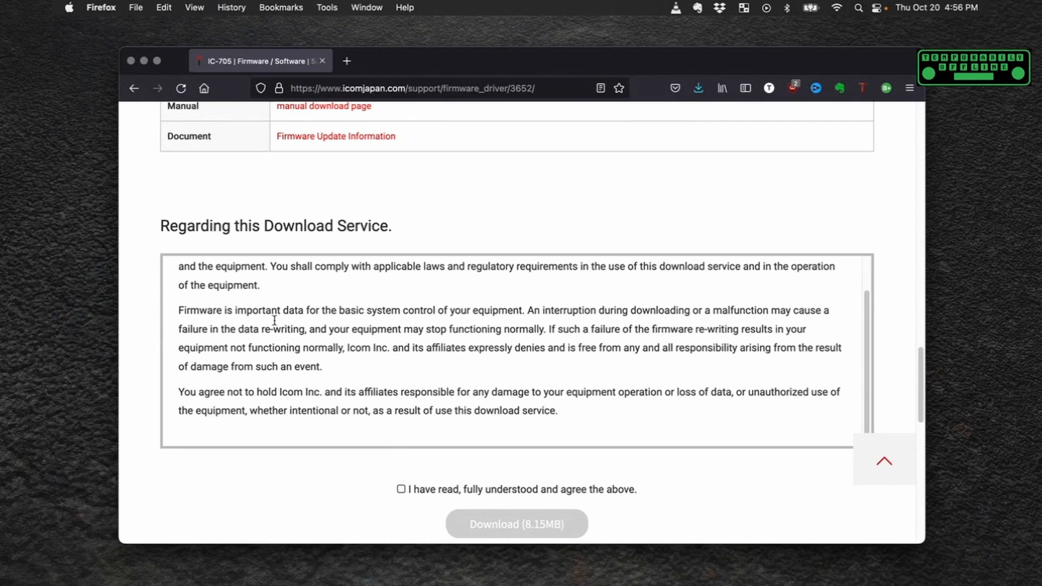
# Accept the terms and save the 8.15MB firmware 1.30 zip into the Firmware folder
pyautogui.click(400, 489)
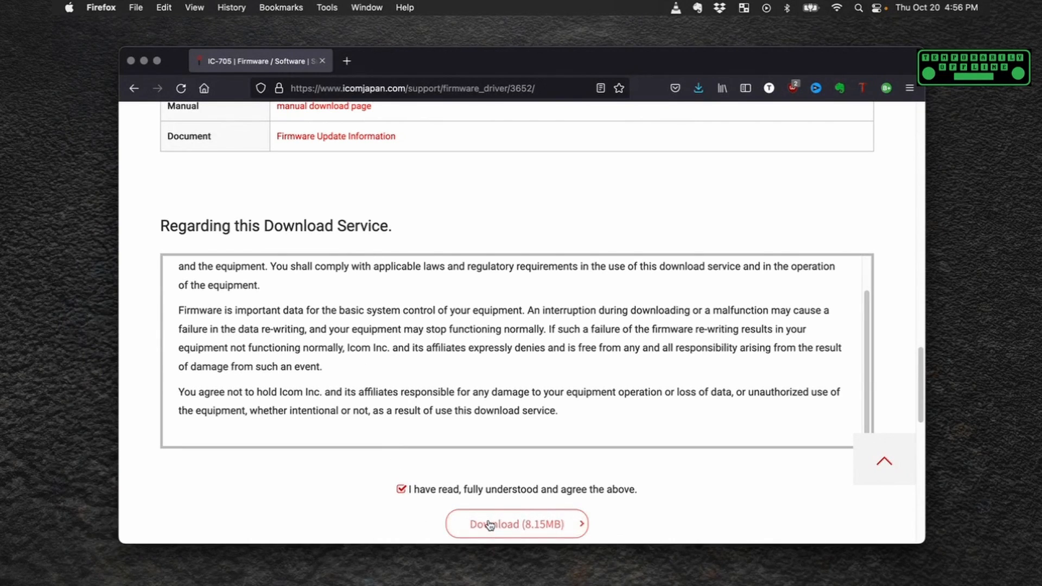
pyautogui.click(516, 524)
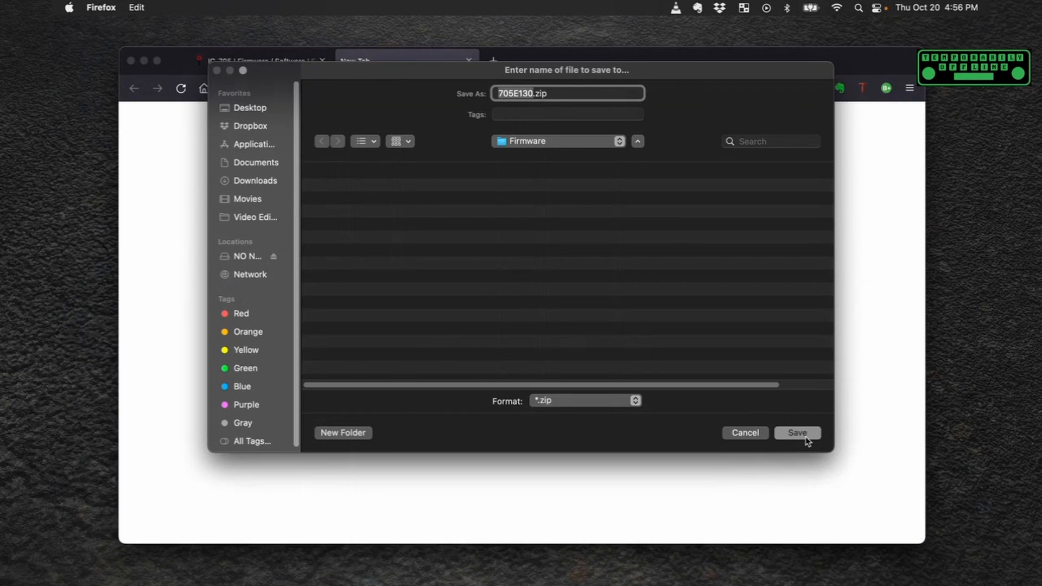
pyautogui.click(796, 432)
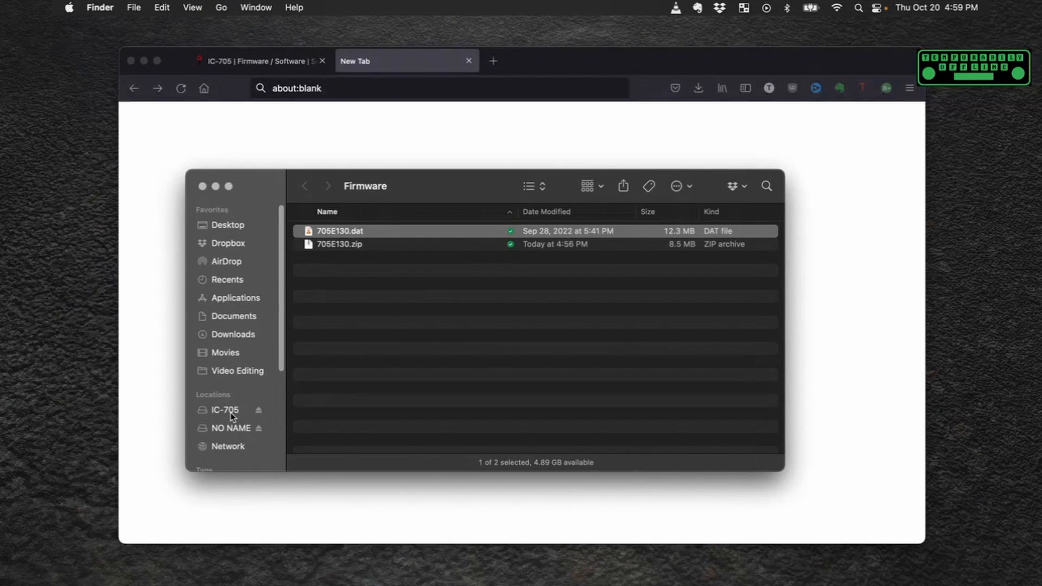
# Drag 705E130.dat from Firmware into the SD card's IC-705 folder beside 705E120.dat
pyautogui.click(224, 409)
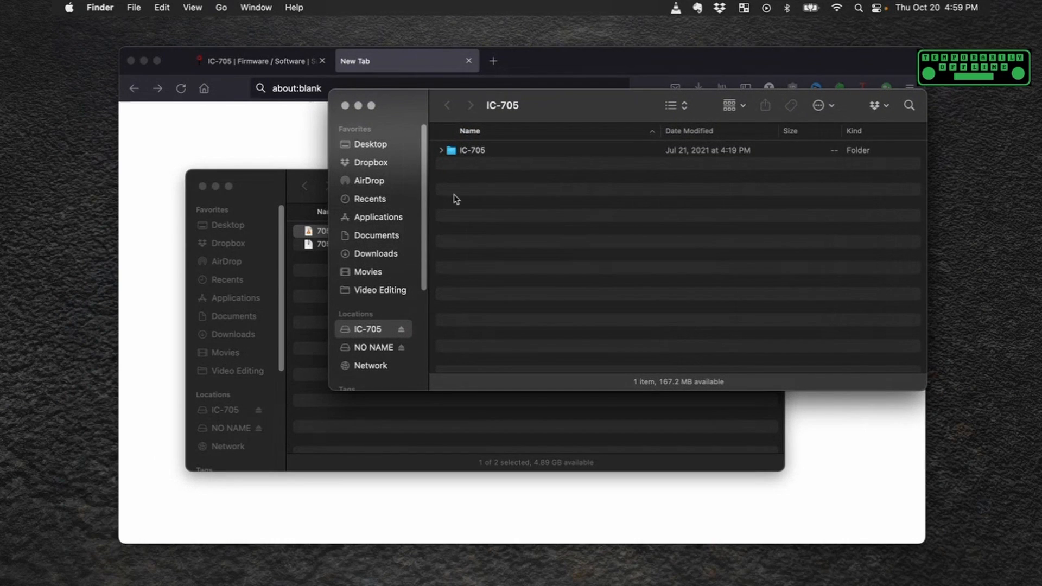
pyautogui.moveTo(455, 155)
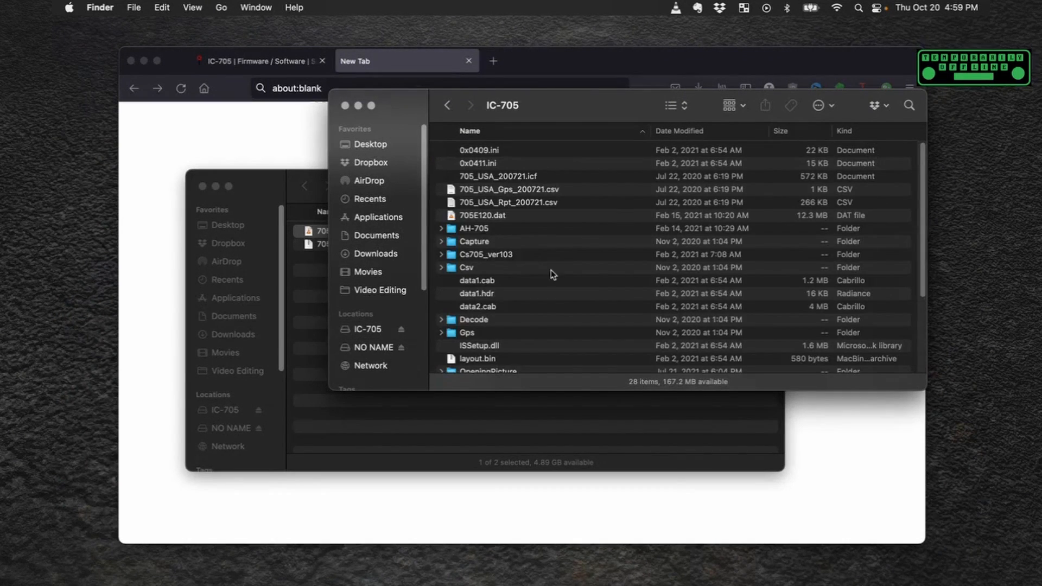
pyautogui.scroll(-3)
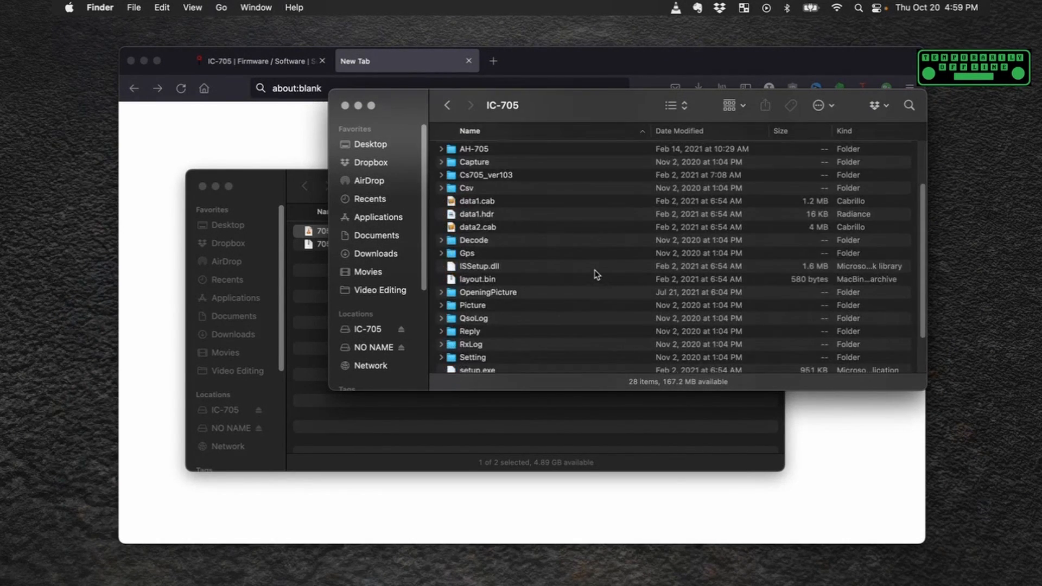
pyautogui.scroll(-3)
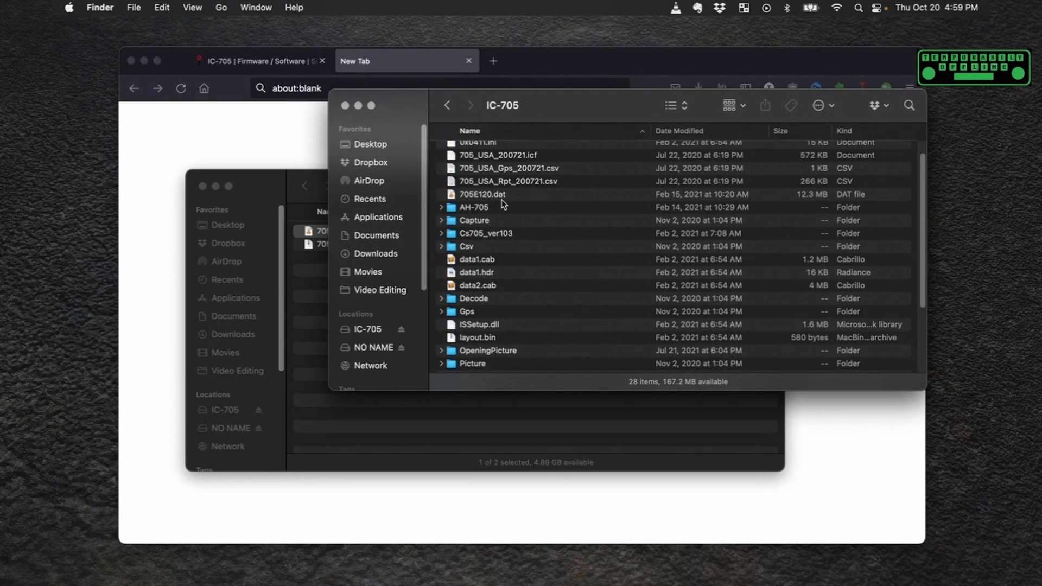
pyautogui.moveTo(277, 194)
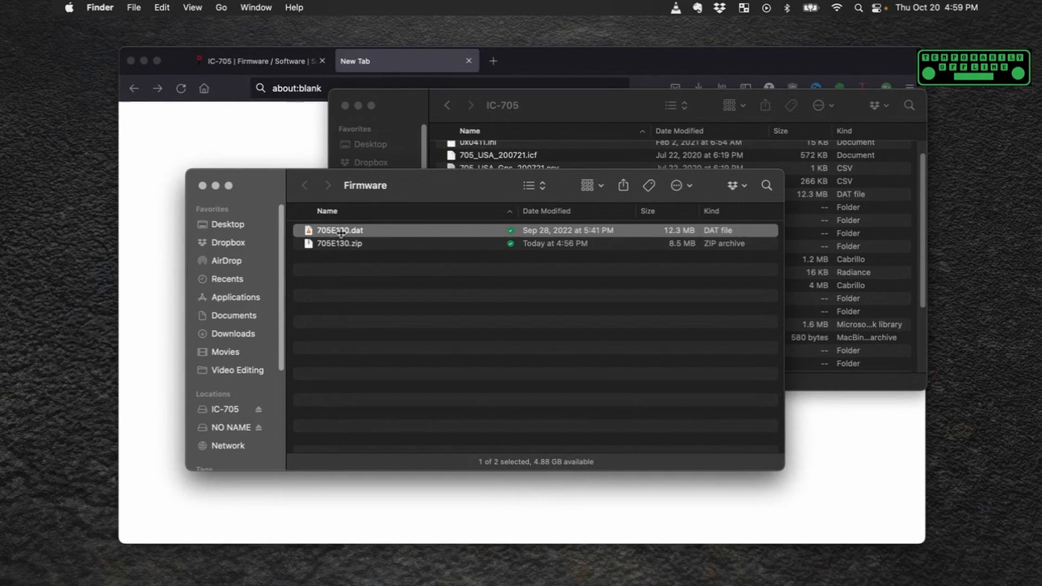
pyautogui.moveTo(340, 230); pyautogui.dragTo(847, 338)
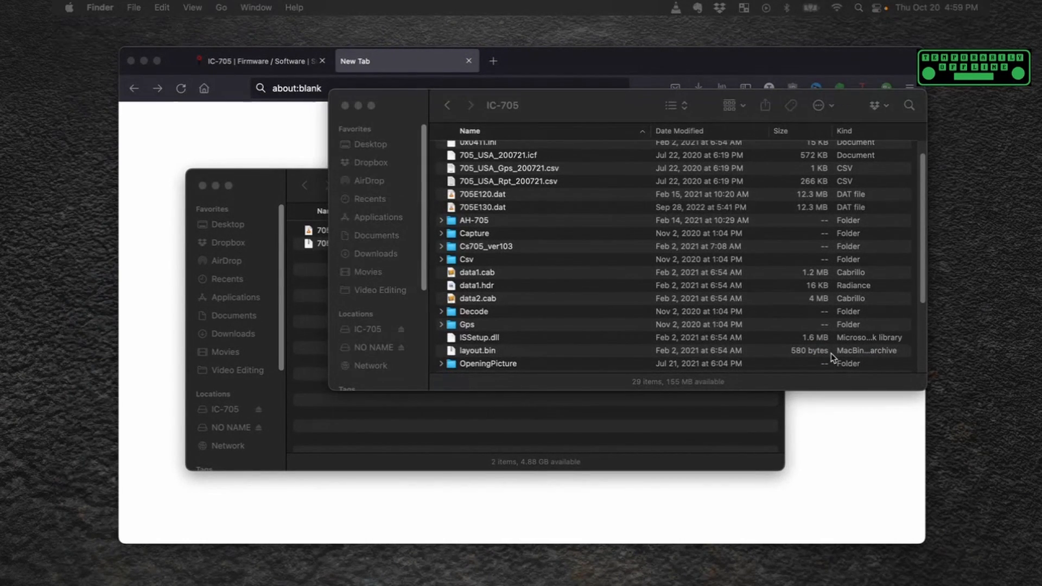
pyautogui.moveTo(402, 334)
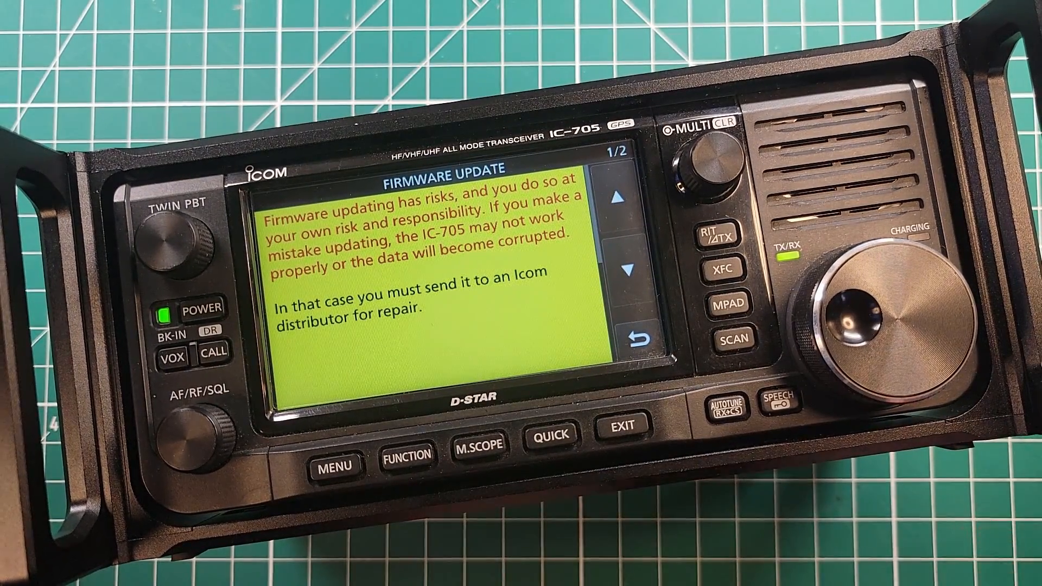
# Pass the update precautions, pick 705E130, and hold YES to begin updating
pyautogui.click(630, 272)
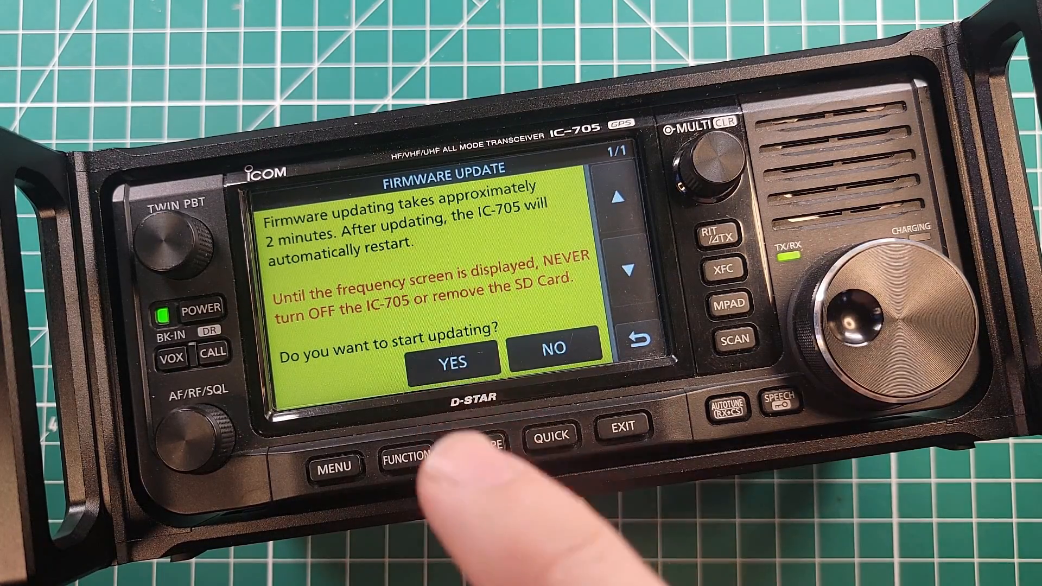
pyautogui.click(454, 364)
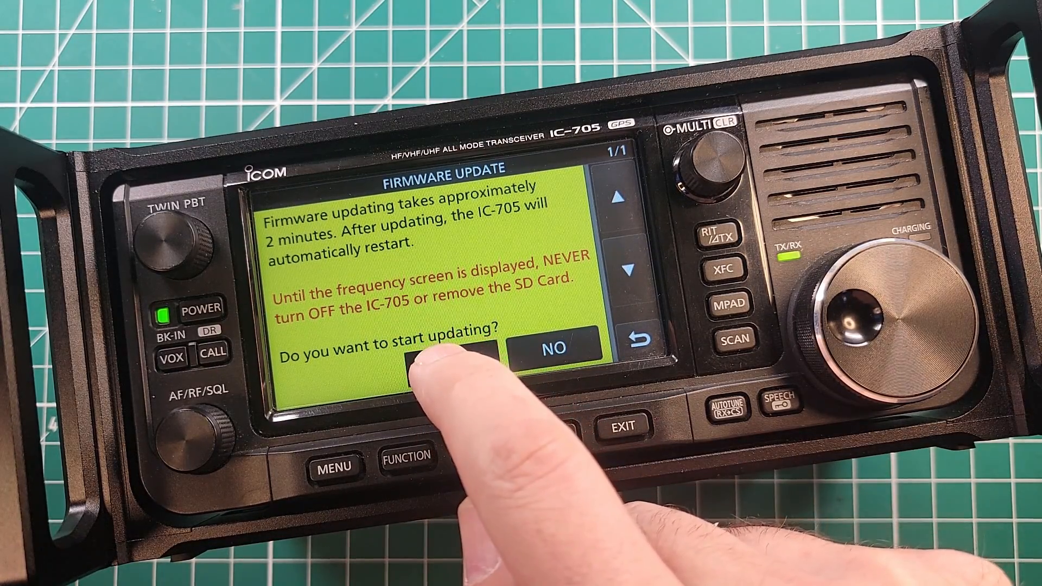
pyautogui.click(452, 349)
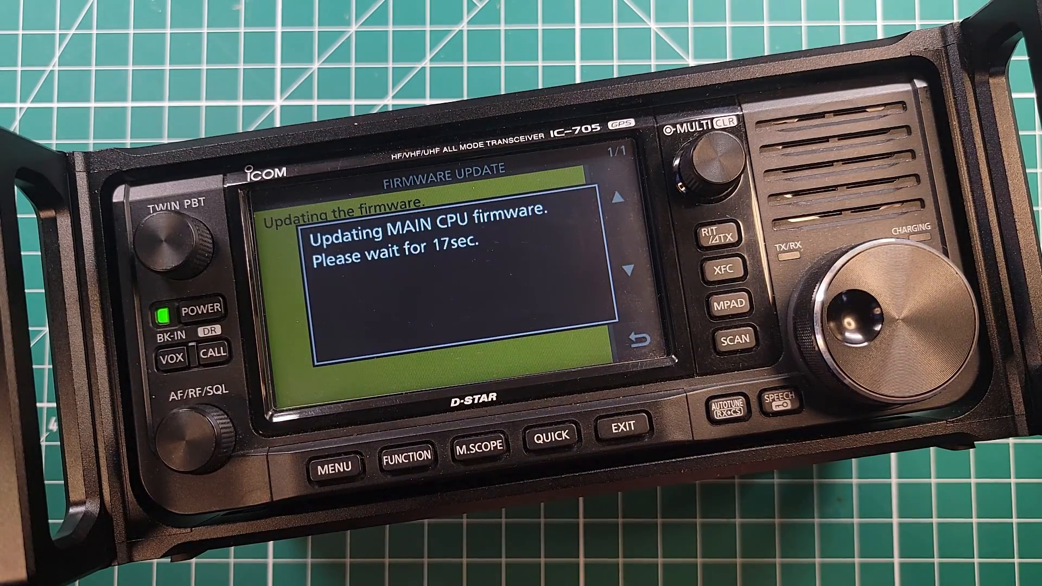